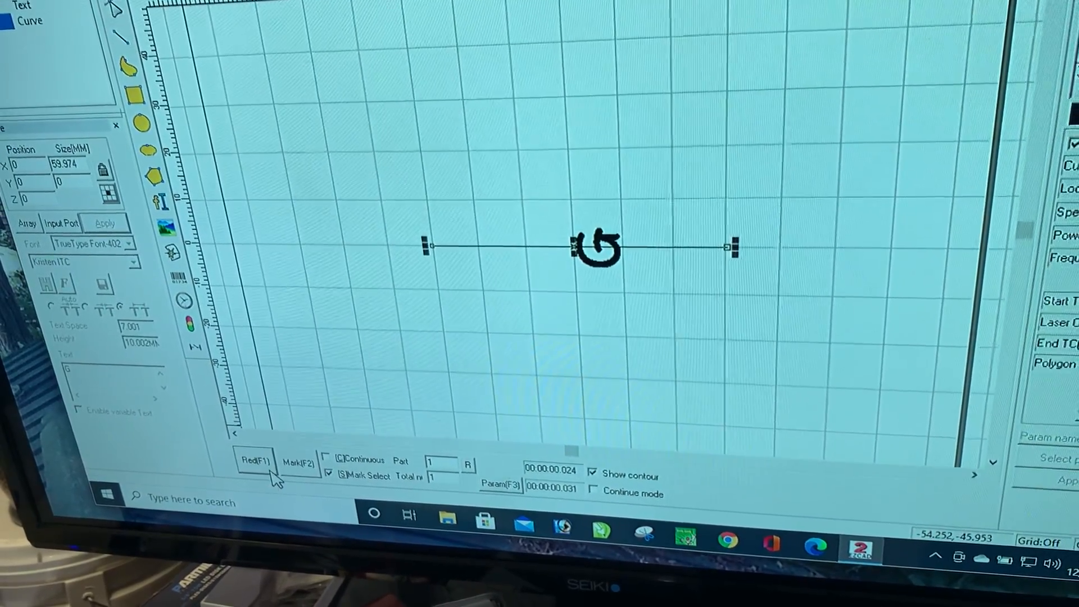
# Start red-light pointing (F1) to trace the letter G on the workpiece
pyautogui.click(255, 459)
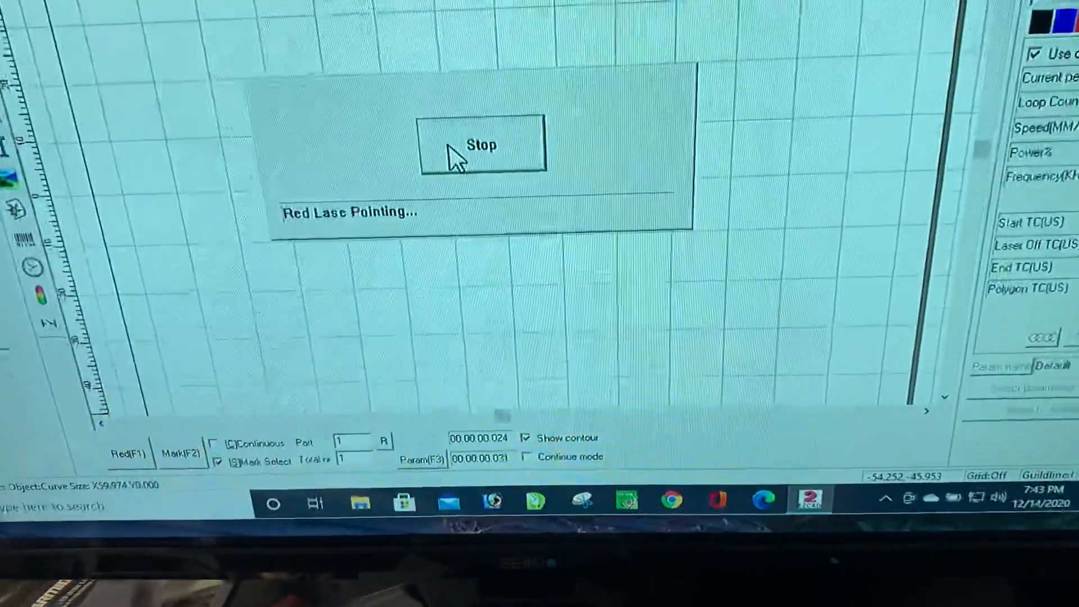
# Stop the red-light preview of the letter G
pyautogui.click(481, 145)
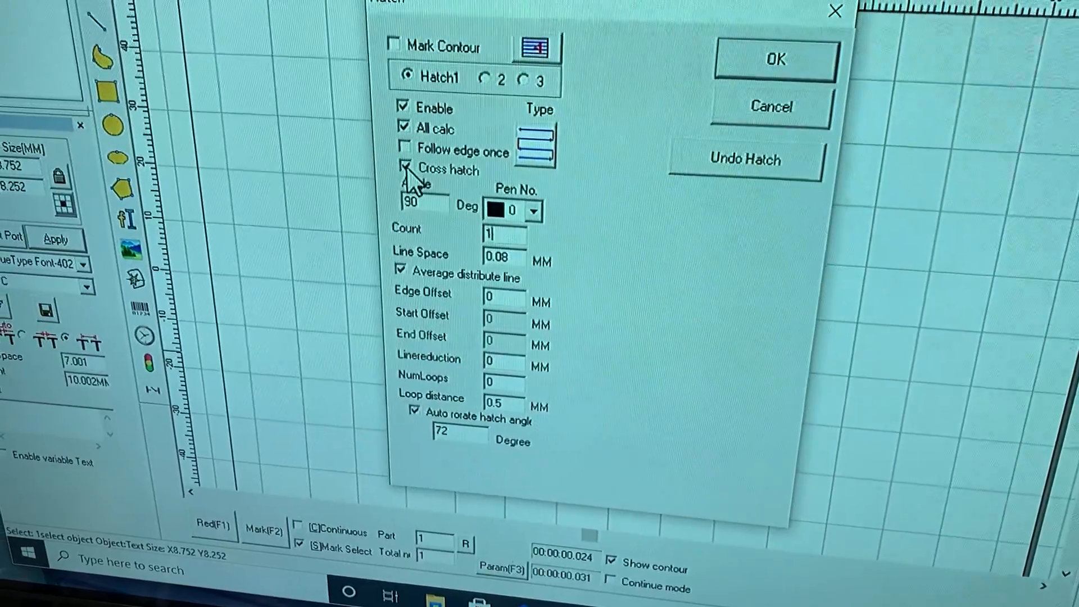
# Confirm the cross-hatch fill (0.08 mm spacing, 90°) on the letter G
pyautogui.click(404, 169)
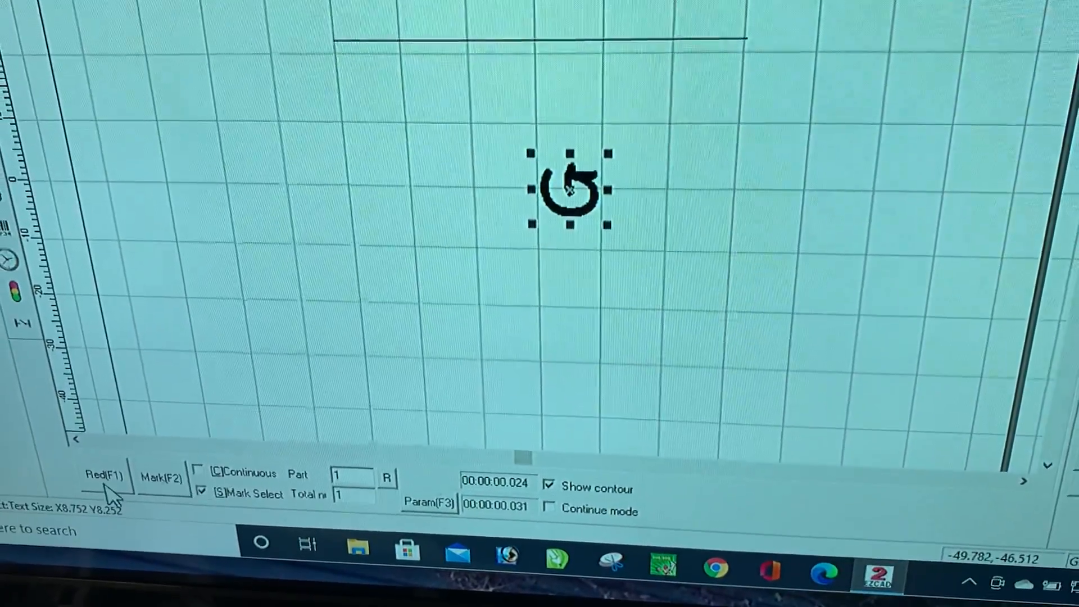
# Rerun the red-light preview of the smaller hatched letter G
pyautogui.click(102, 475)
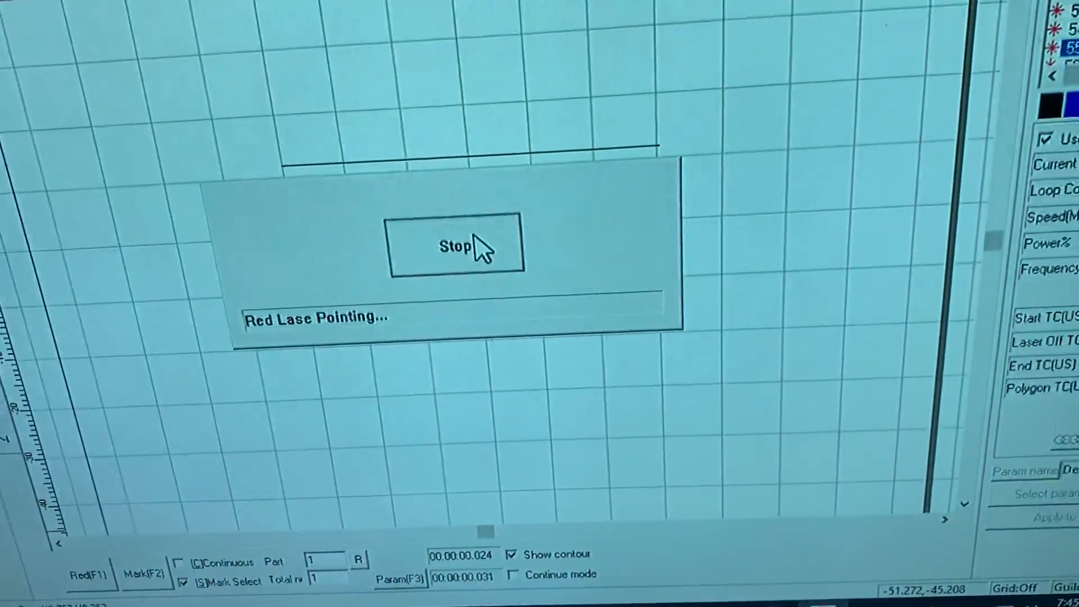
pyautogui.click(455, 246)
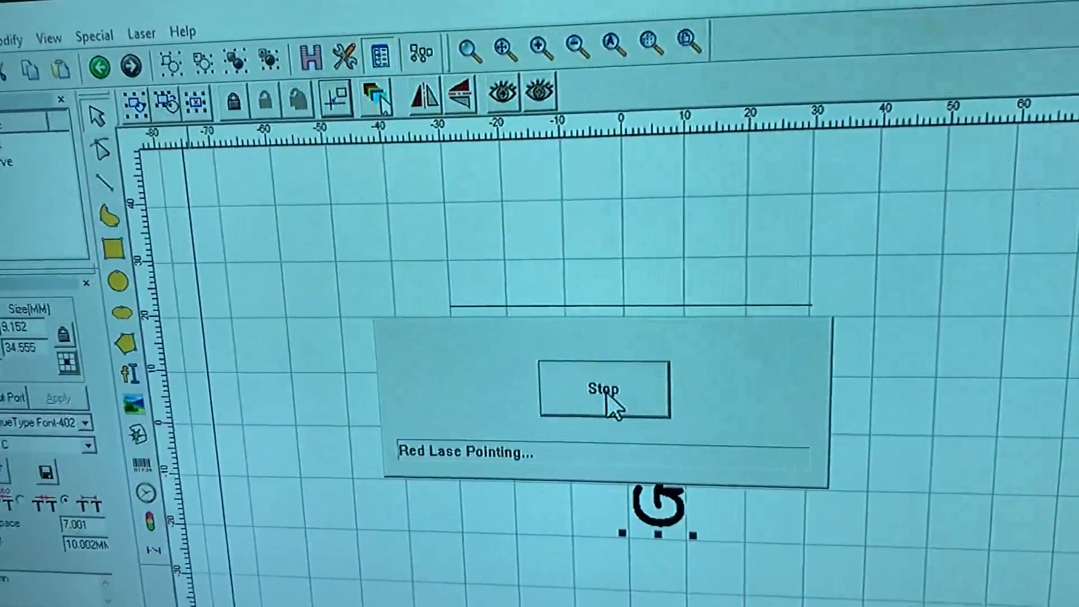
pyautogui.click(603, 389)
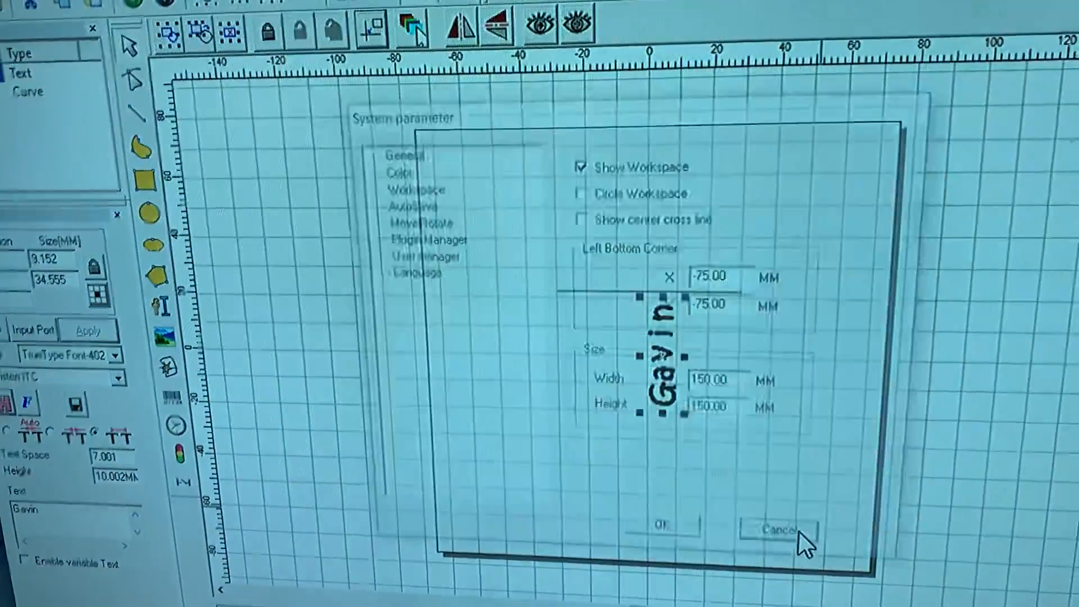
pyautogui.click(778, 529)
pyautogui.write('72')
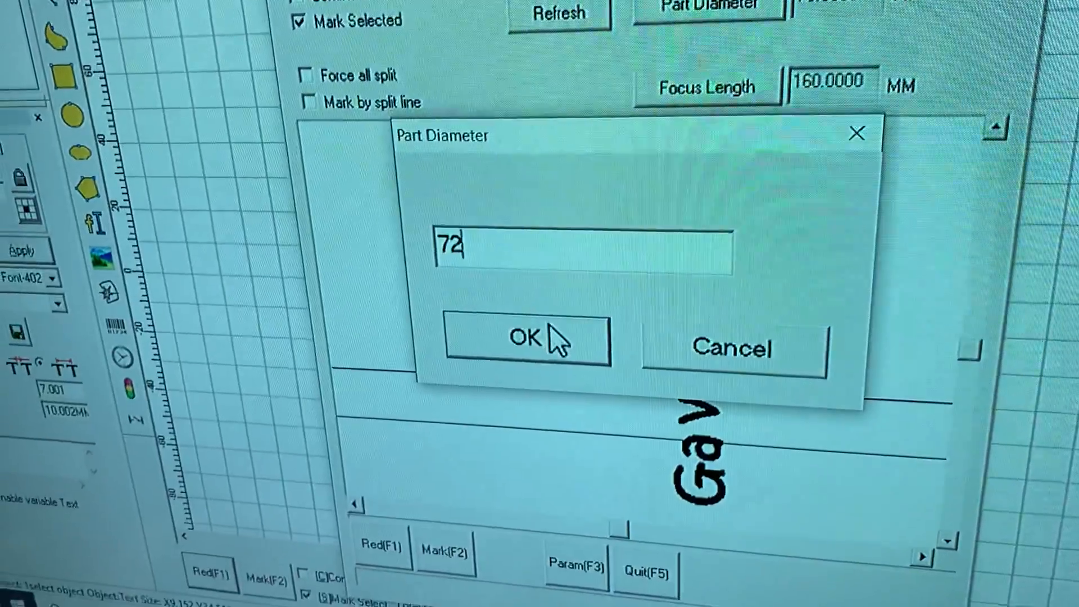
# Confirm a 72 mm part diameter and bring up the extension axis configuration
pyautogui.click(527, 339)
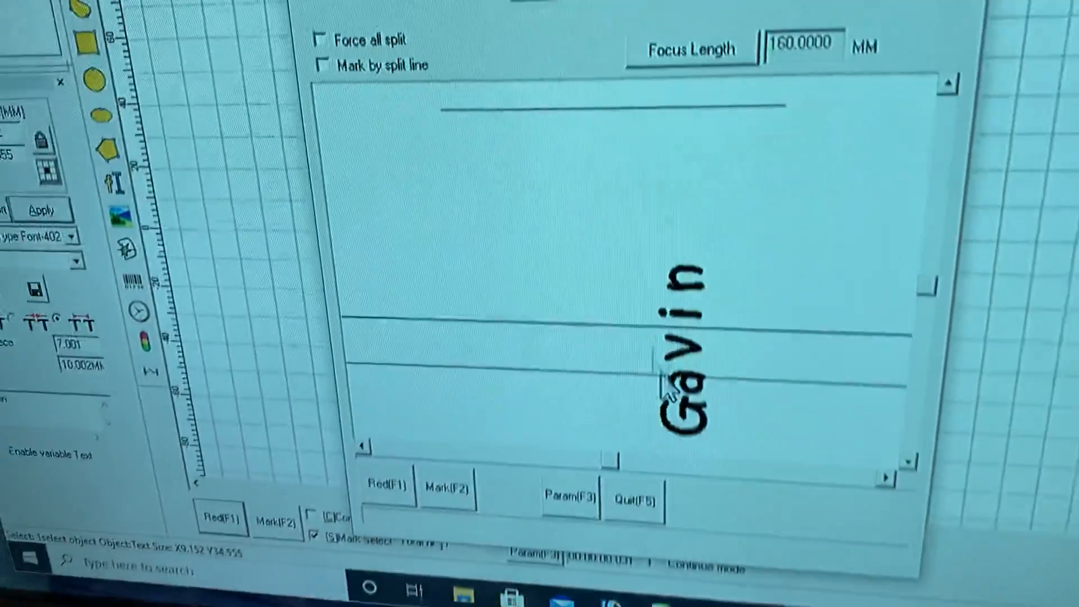
pyautogui.click(568, 497)
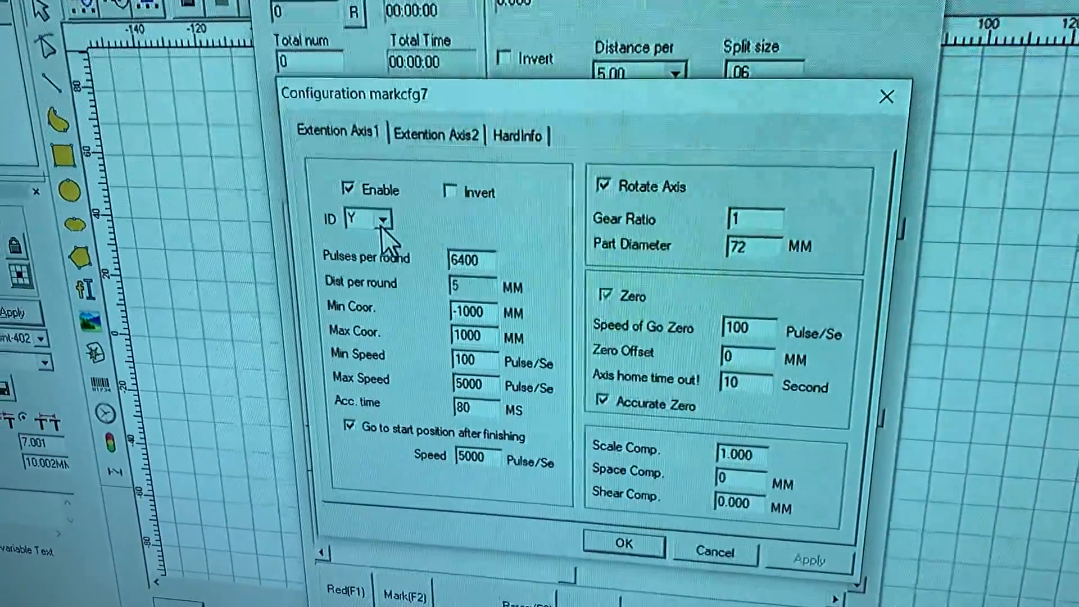
# Review the Y rotate-axis settings and cancel the axis configuration unchanged
pyautogui.click(383, 219)
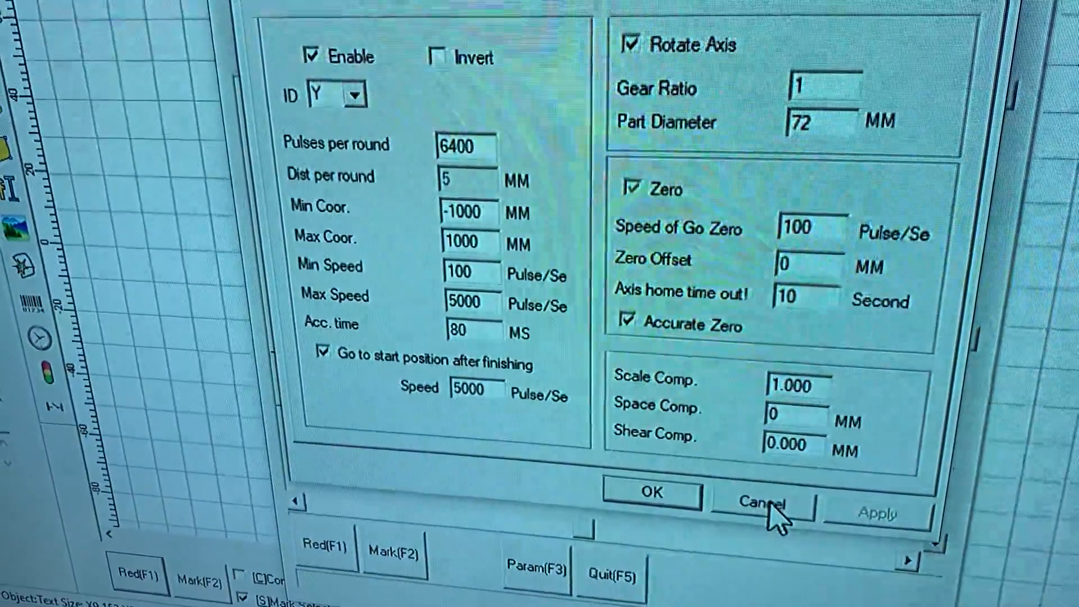
pyautogui.click(761, 503)
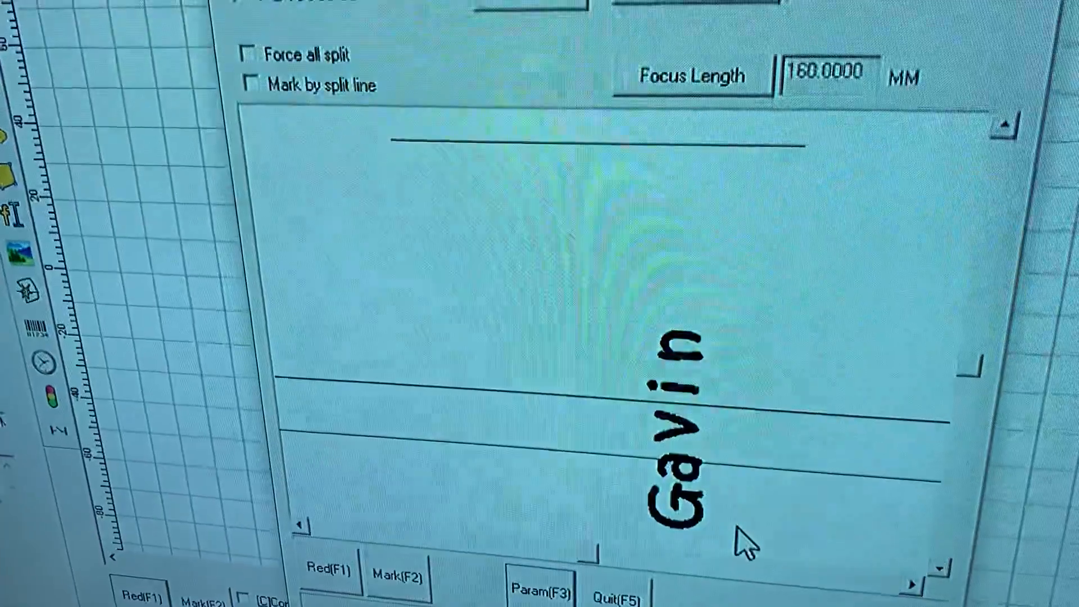